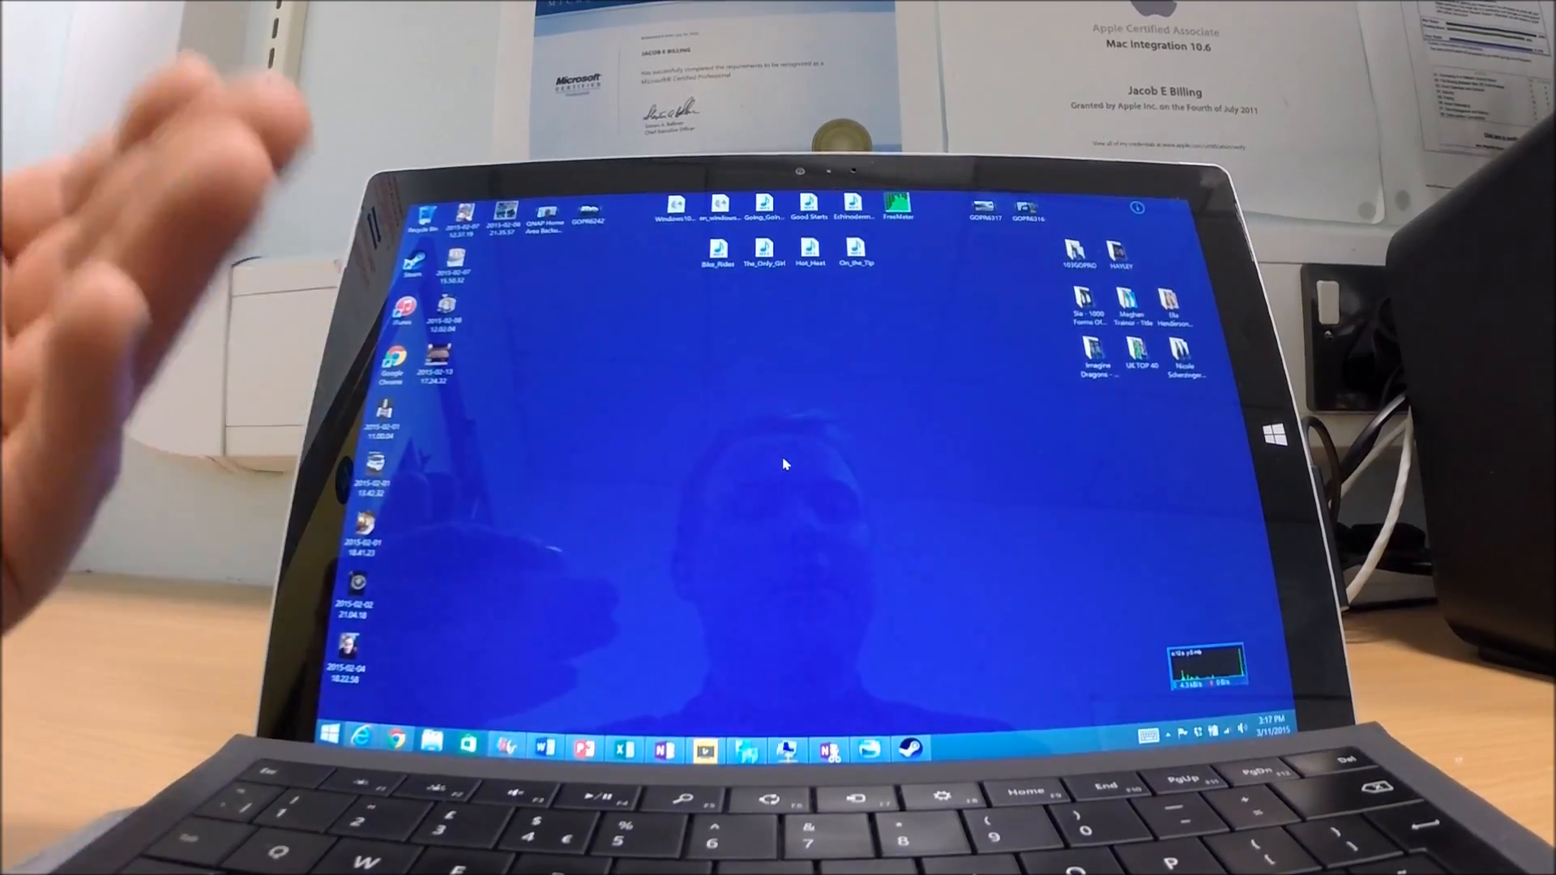
Step: Create a blank Word document and type "Hello world," on the first line
click(540, 745)
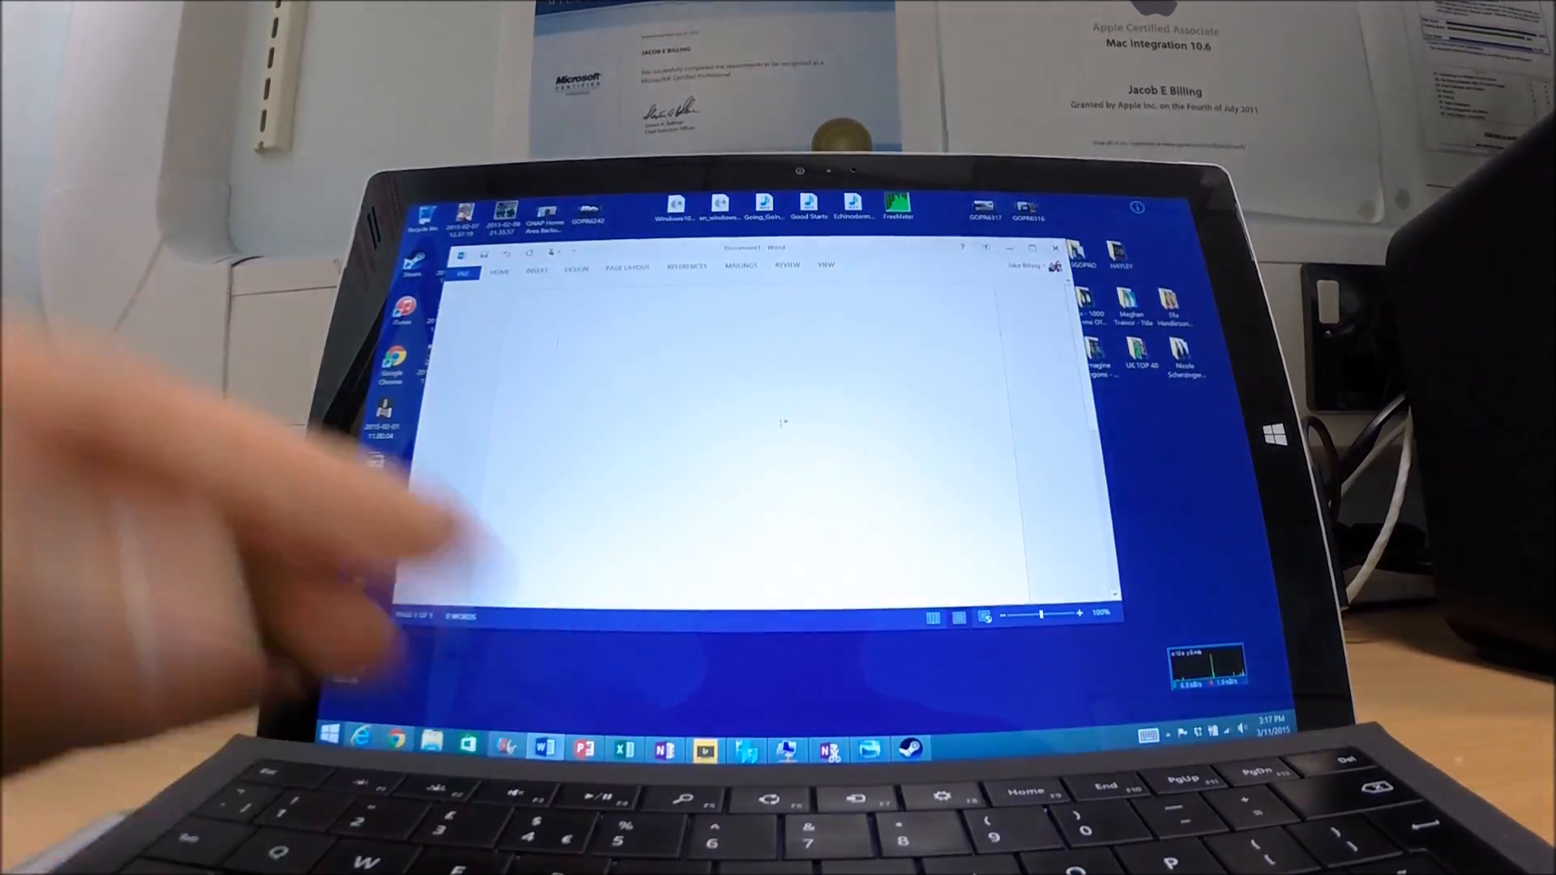
text(hel)
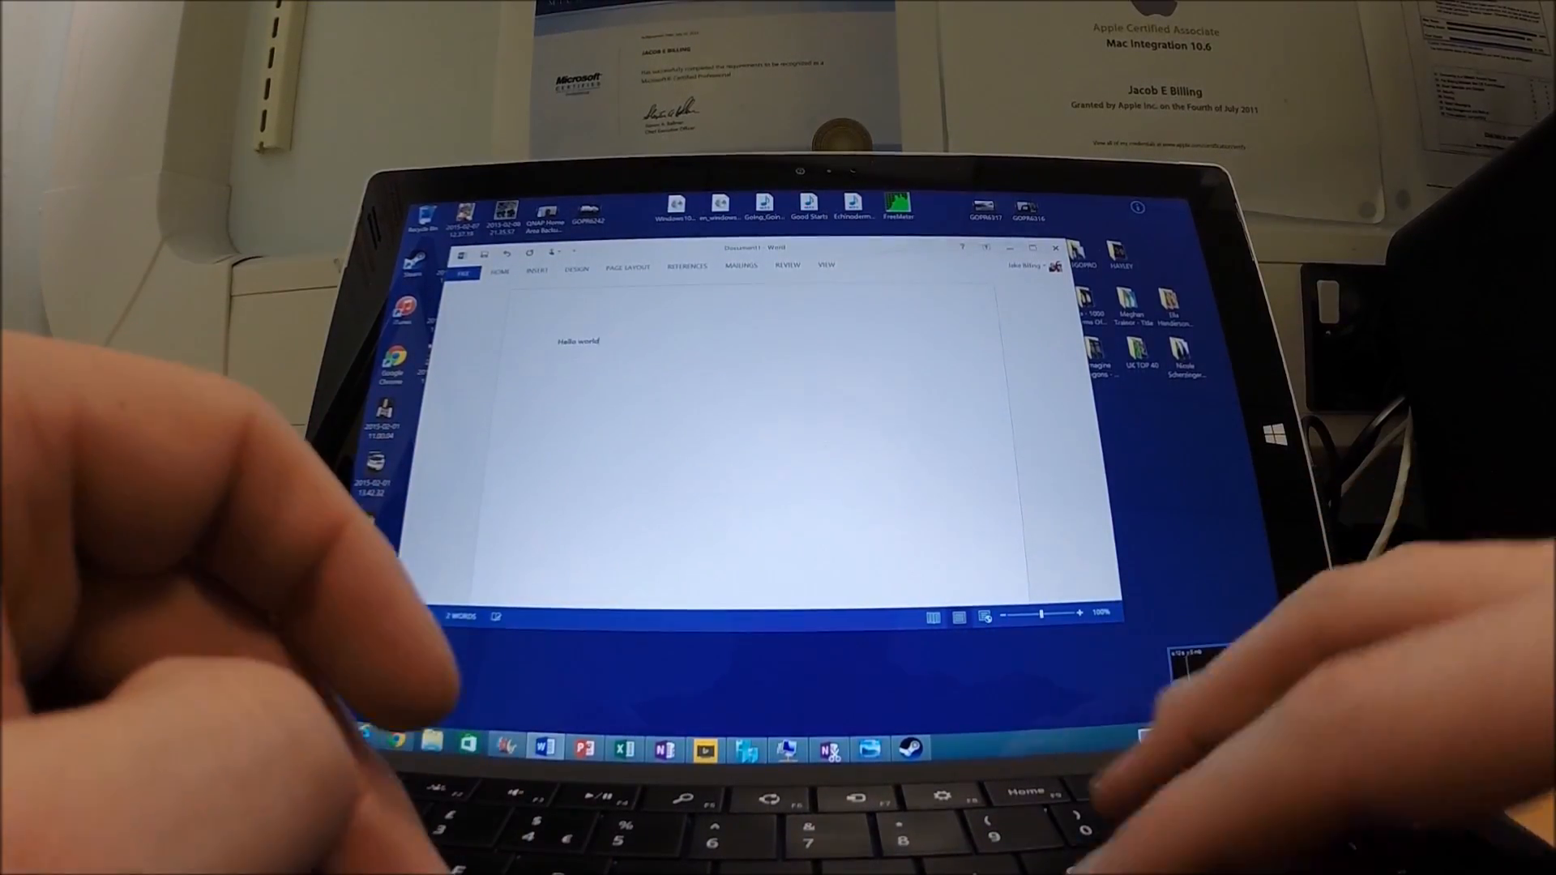
text(,)
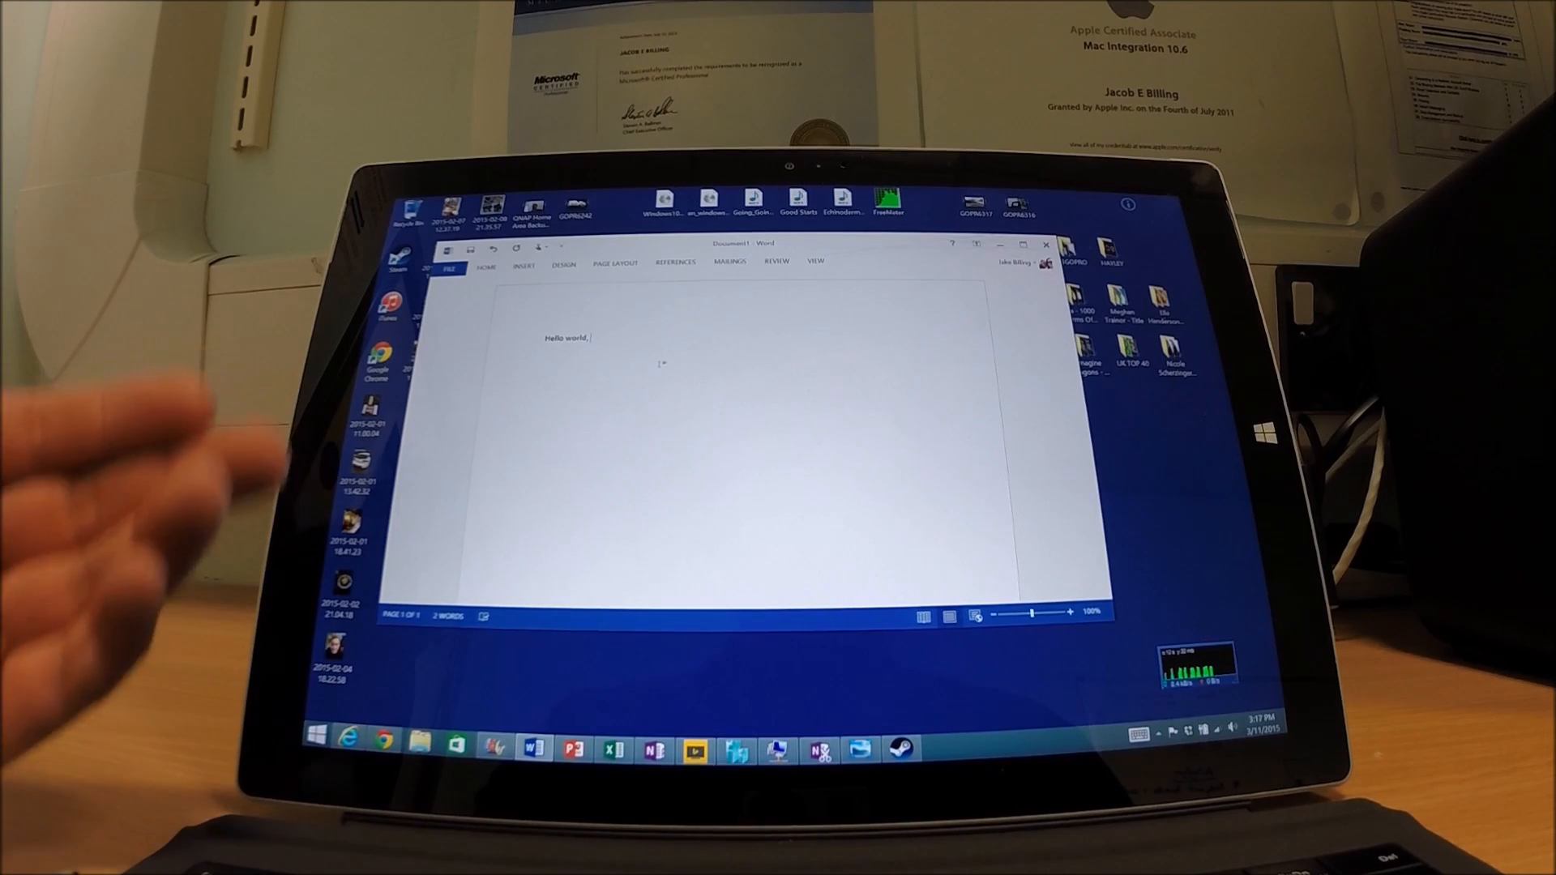
mouse_move(357, 496)
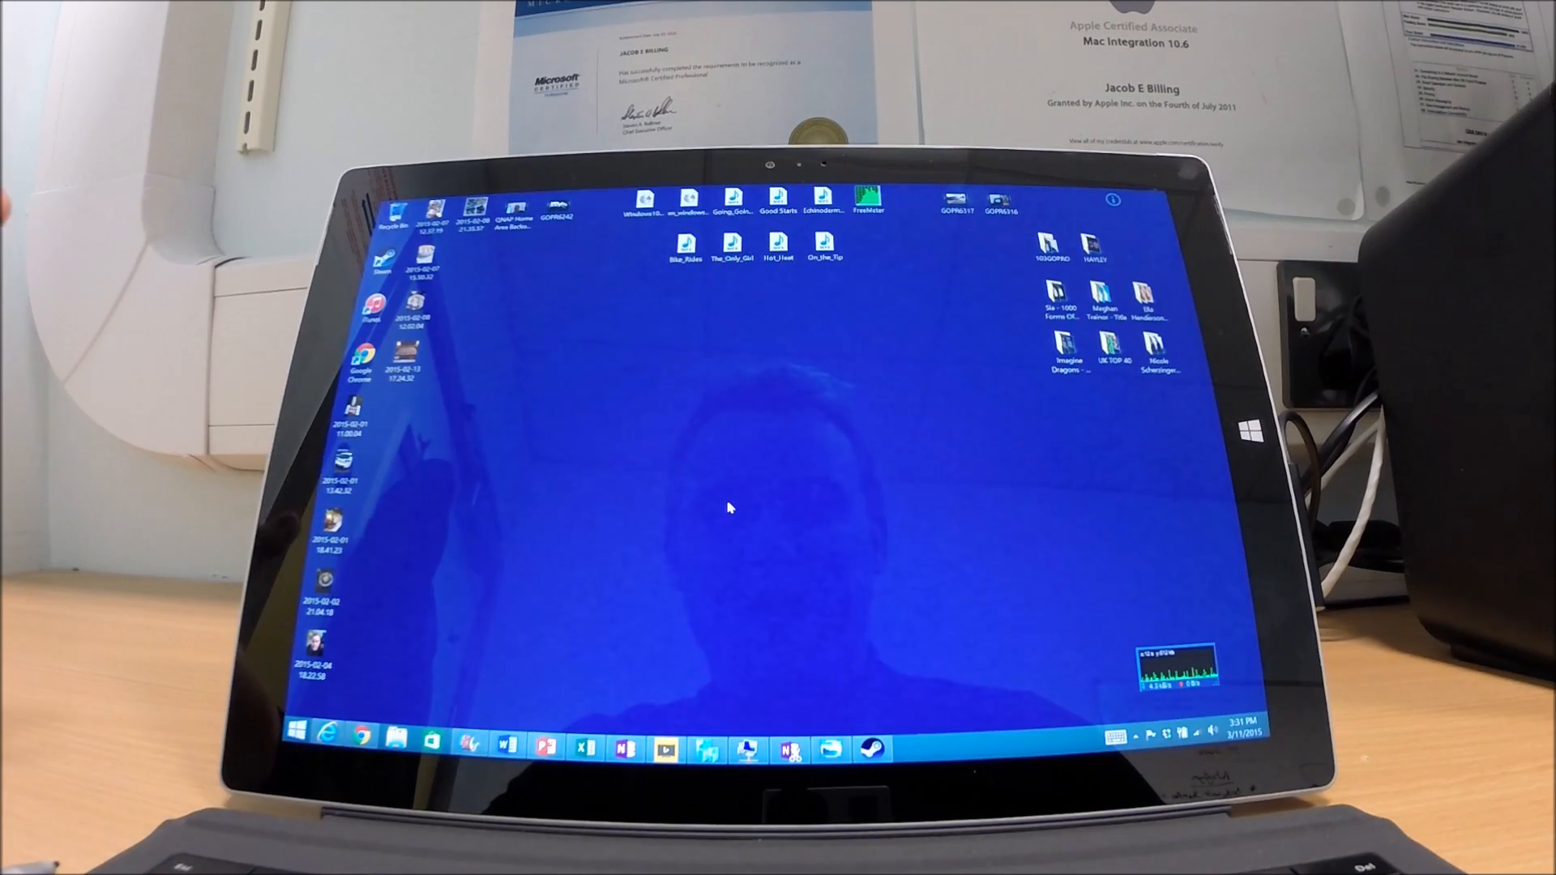
mouse_move(933, 566)
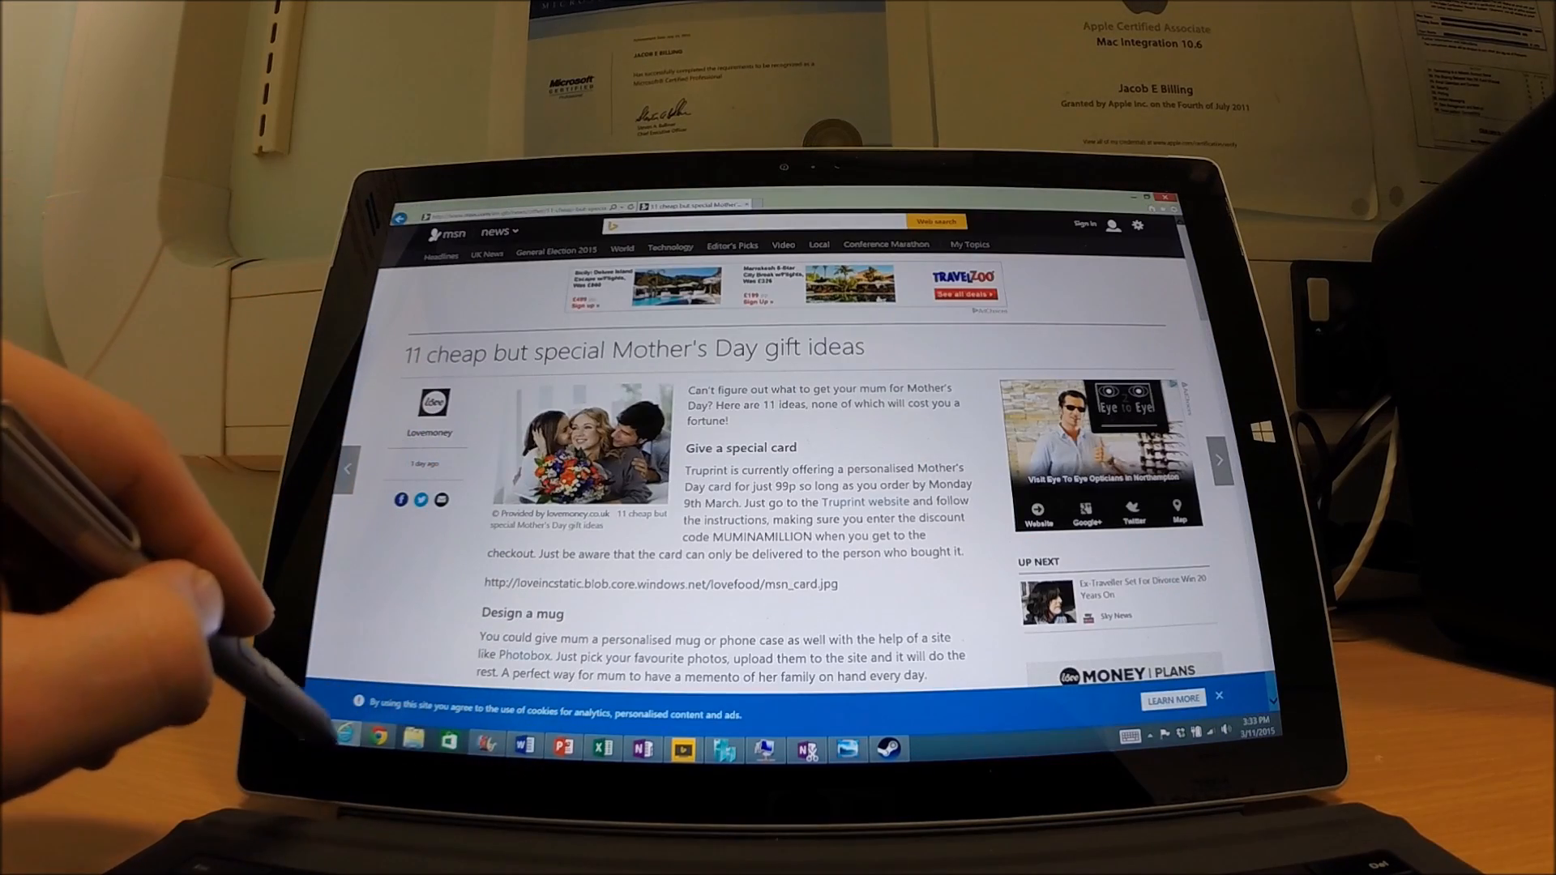
mouse_move(348, 738)
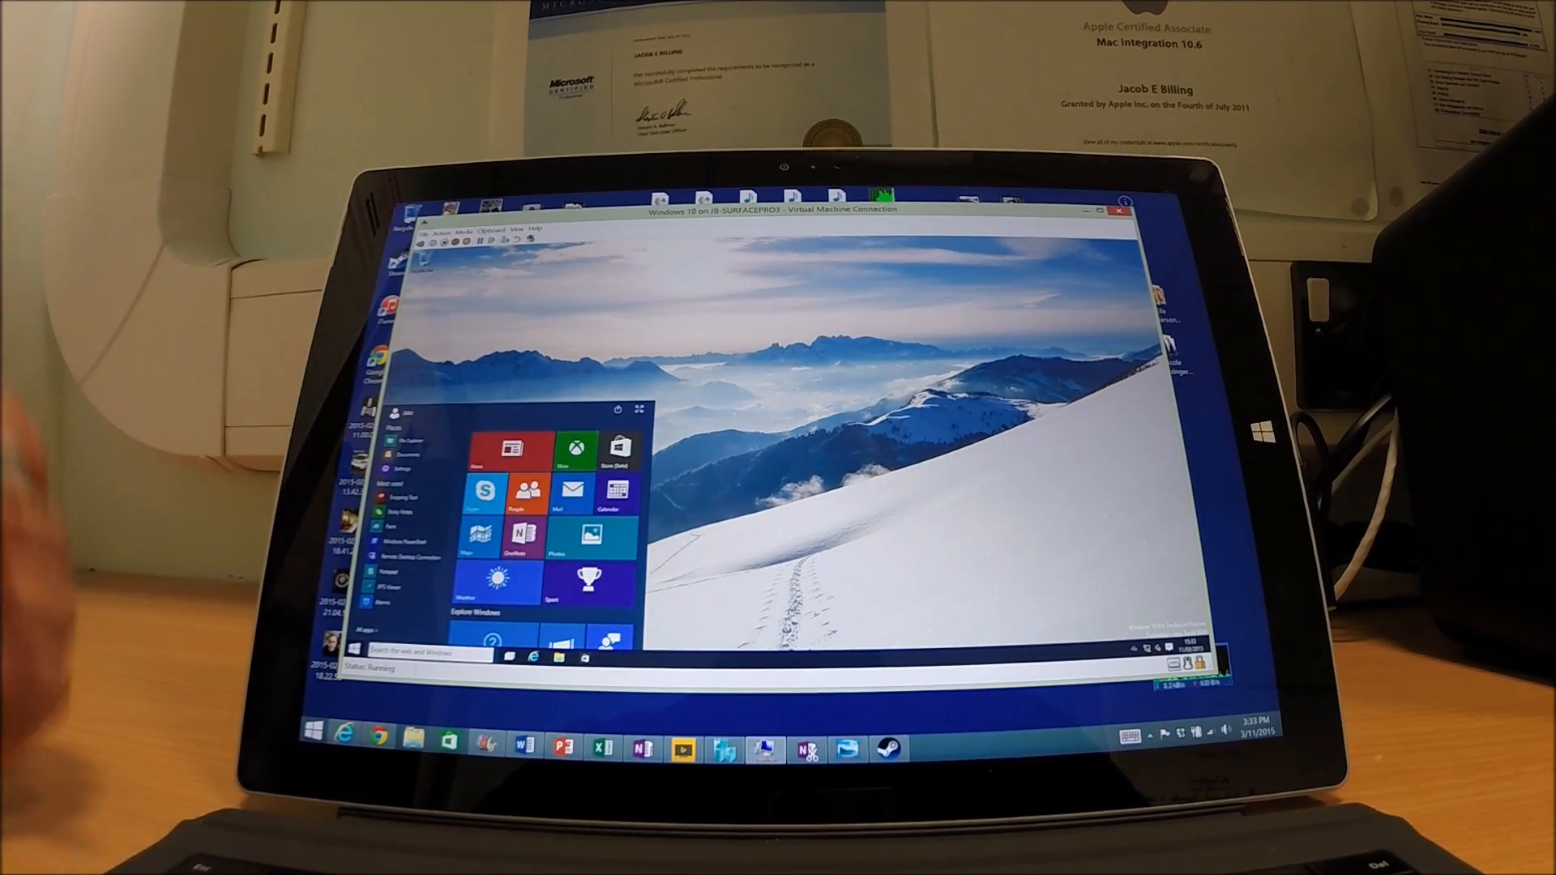
Step: Switch back to Word, bringing up its Save, Don't Save, Cancel prompt
click(313, 730)
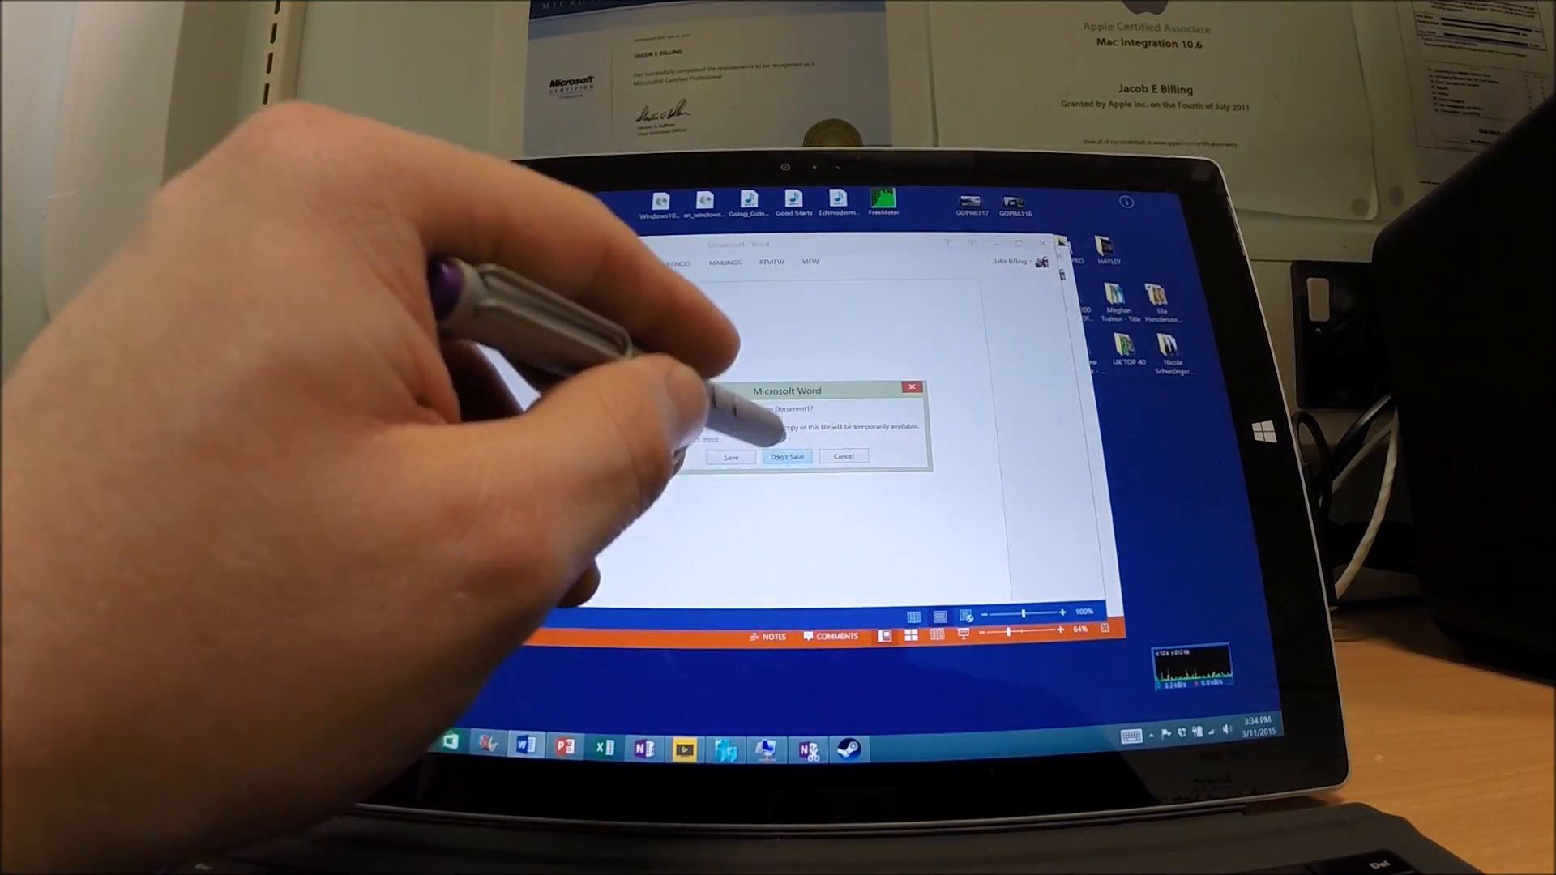
Step: Close Word without saving, then launch Steam to its store page
click(786, 456)
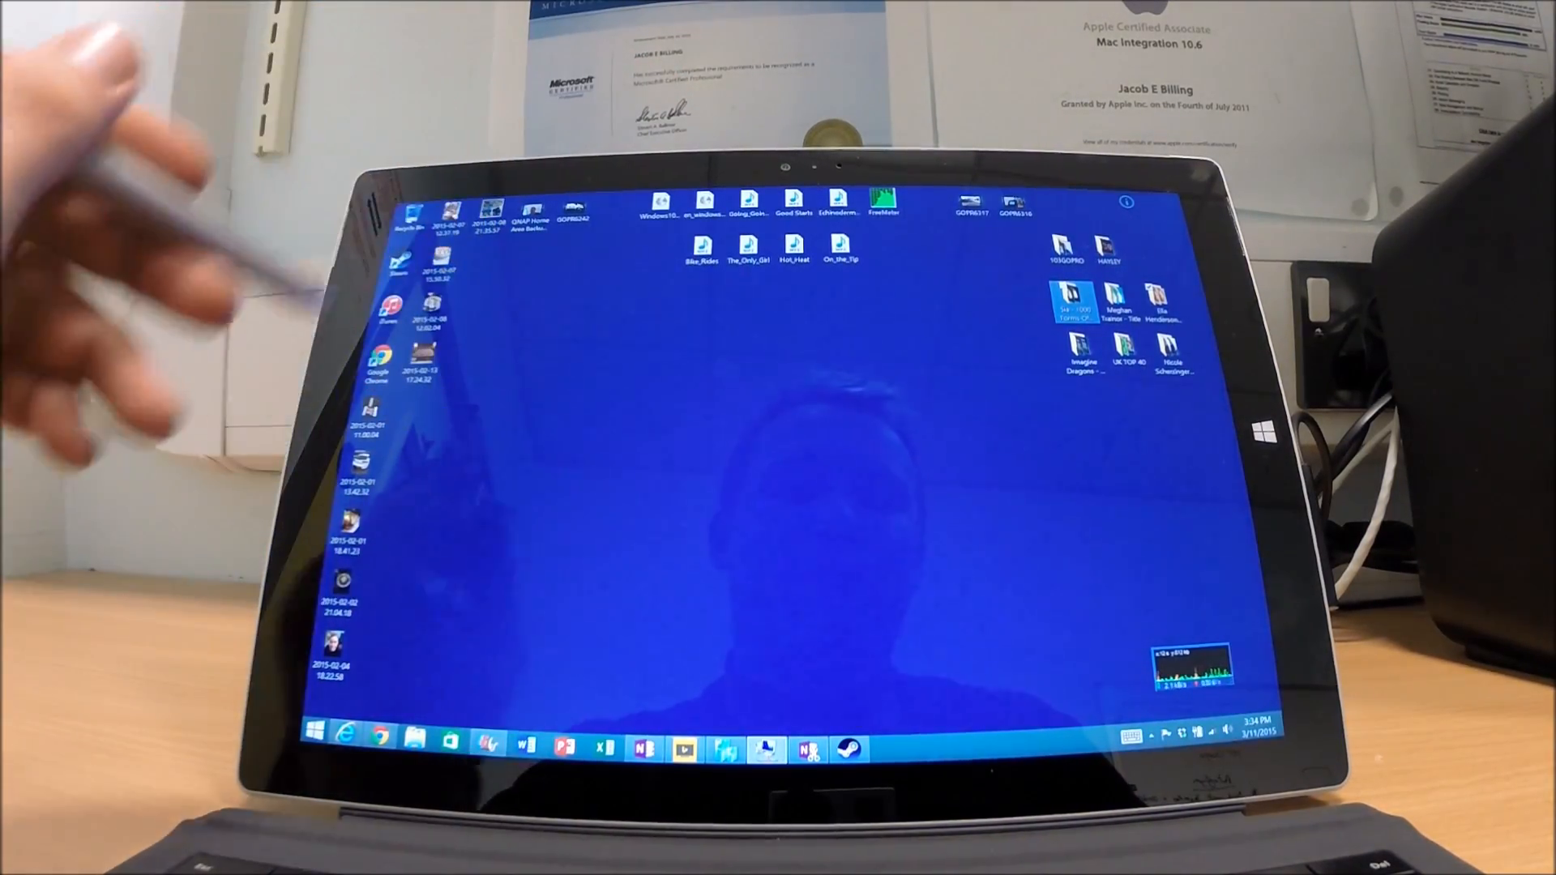
click(849, 747)
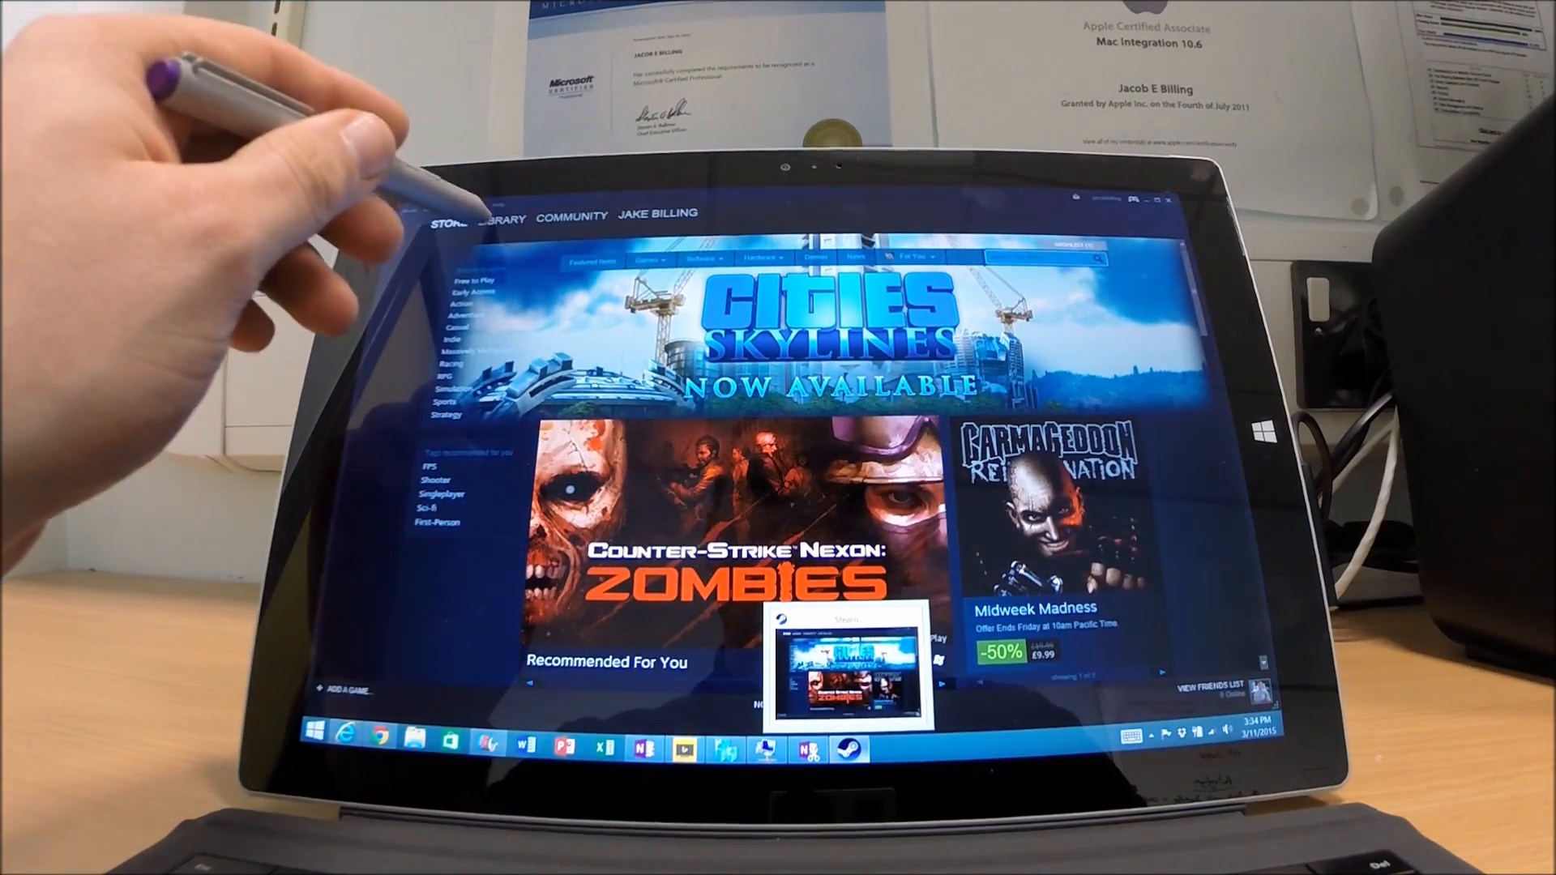
Step: Close the Steam window, leaving an empty desktop
click(503, 215)
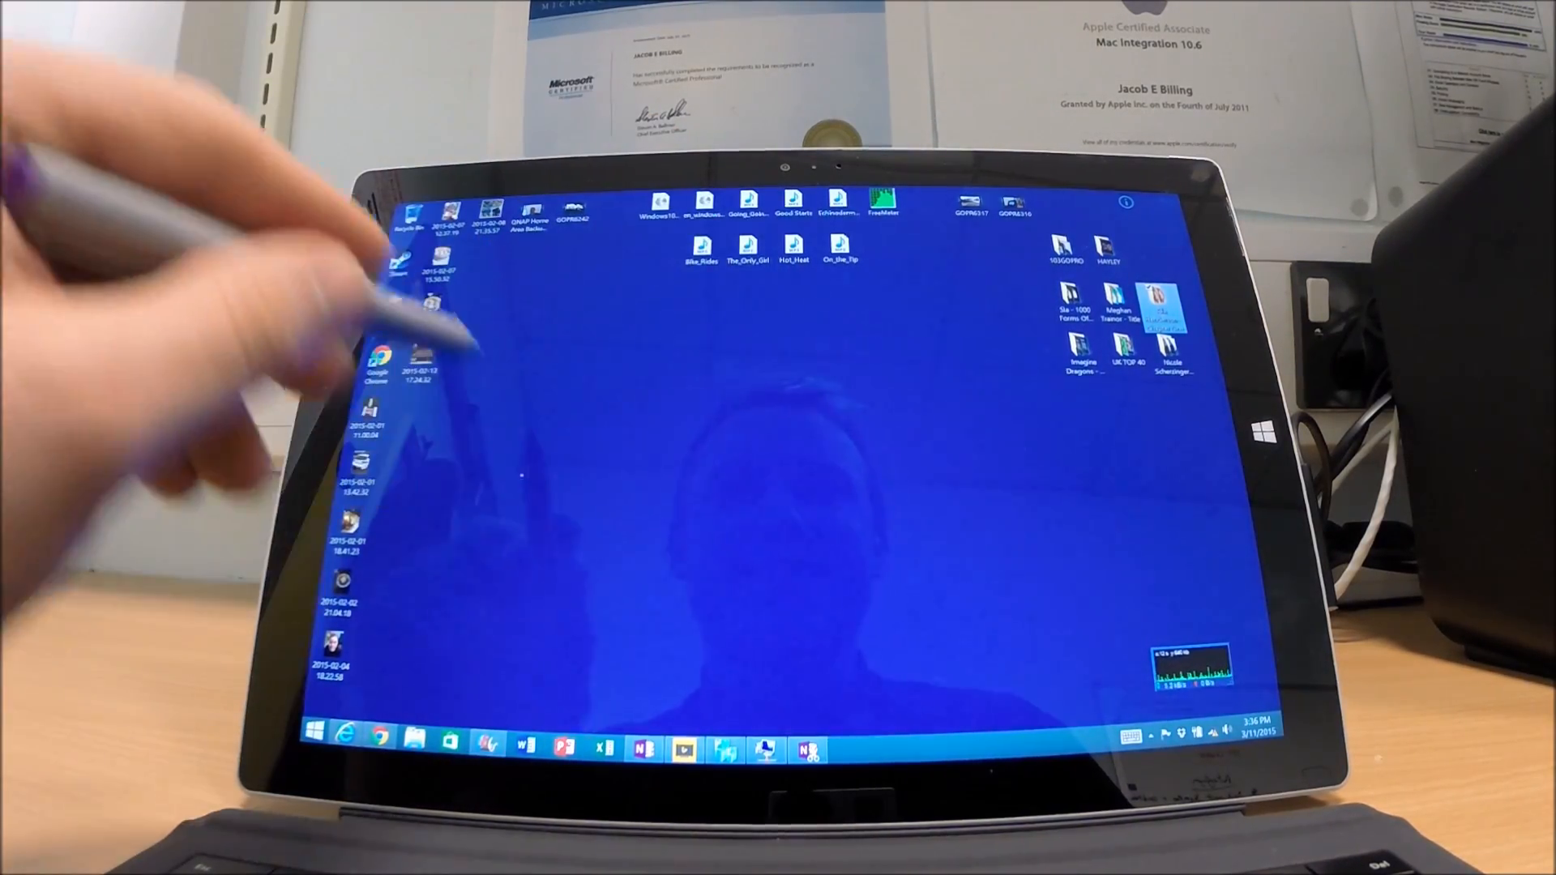
Step: Open File Explorer at This PC with user folders and Local Disk (C:)
click(414, 737)
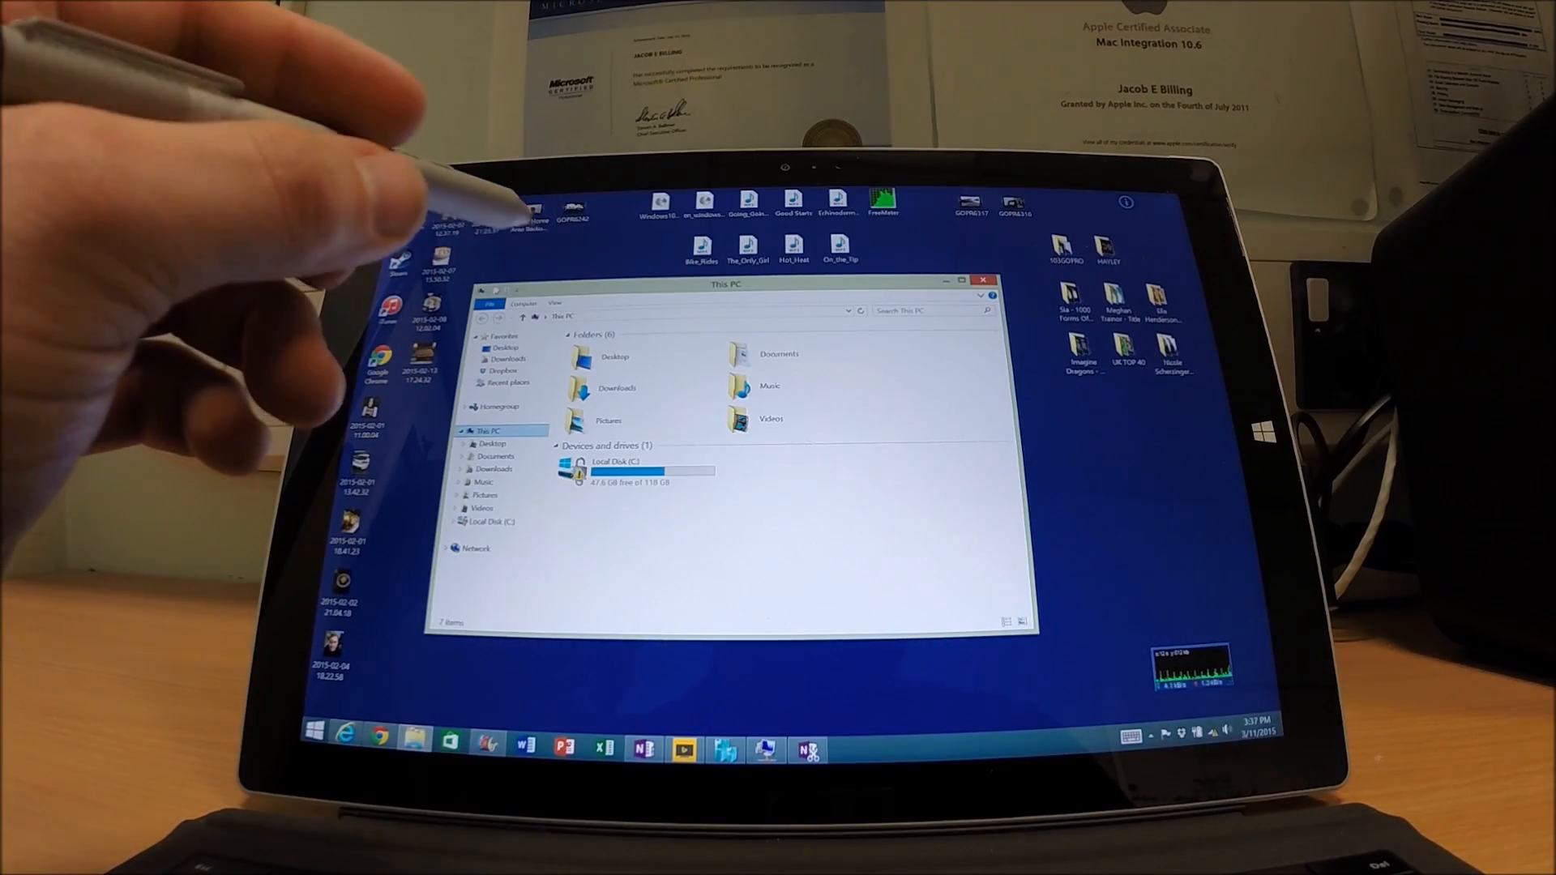
Step: Launch Hyper-V Manager showing the Windows 10 virtual machine
click(982, 282)
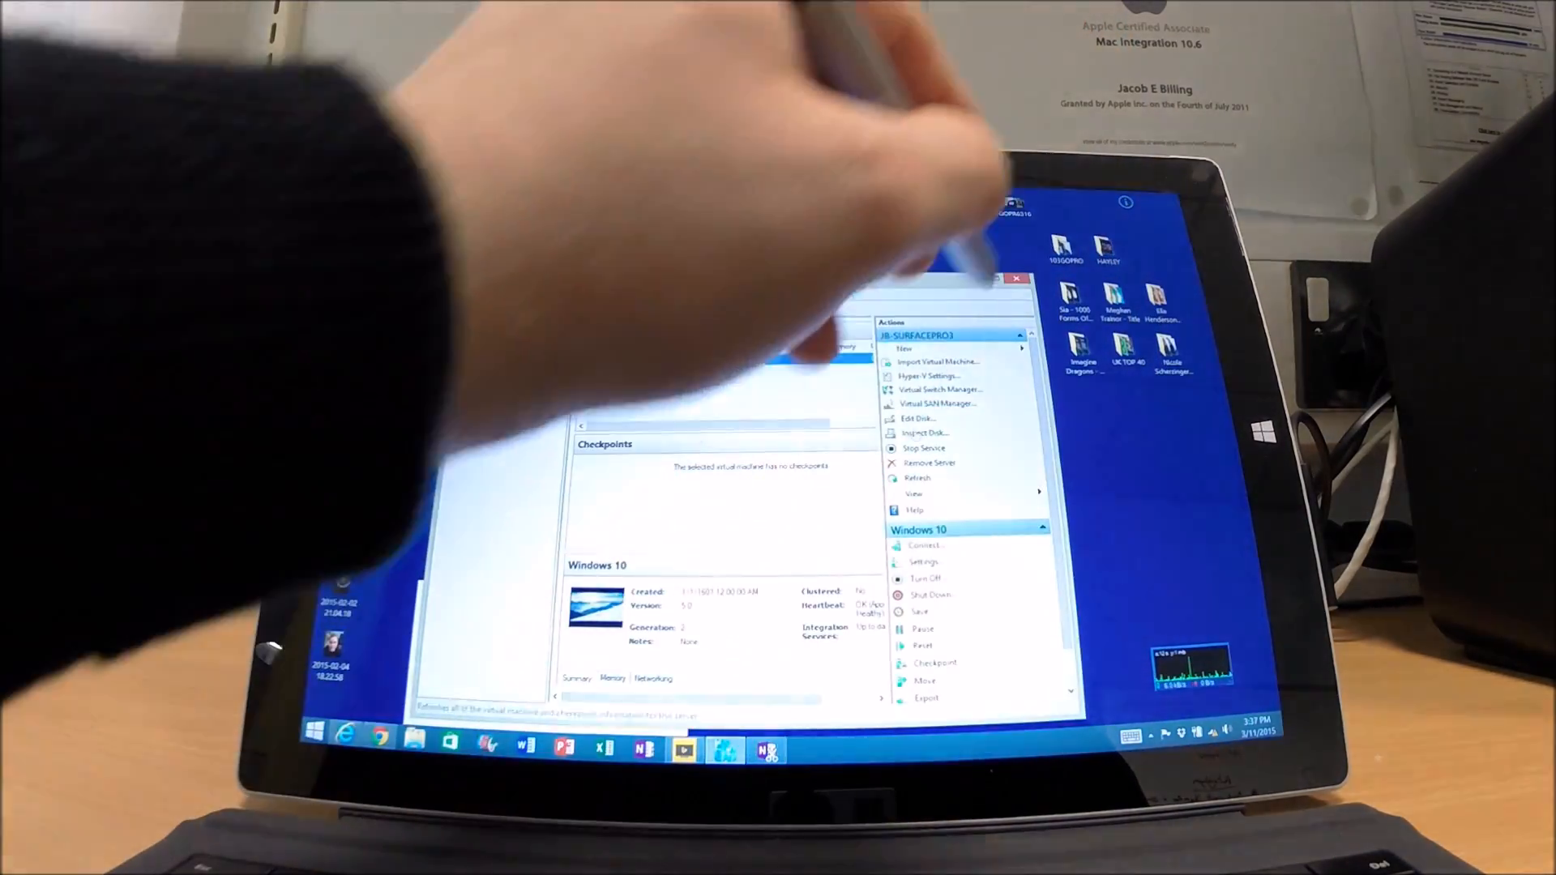
Step: Close the Hyper-V Manager window with its title-bar X
click(1013, 279)
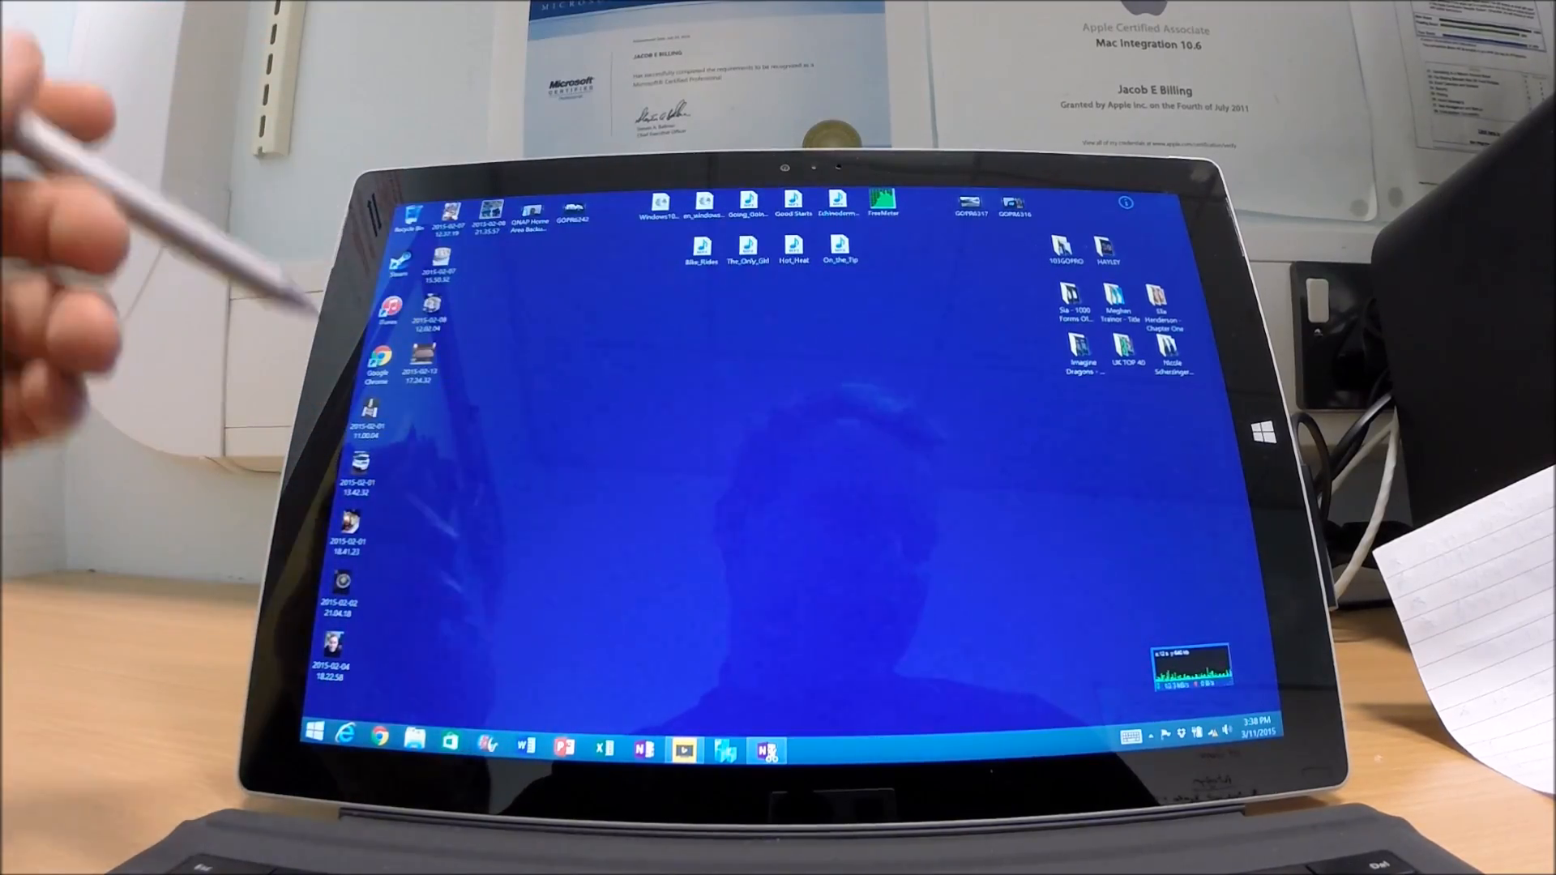
mouse_move(496, 447)
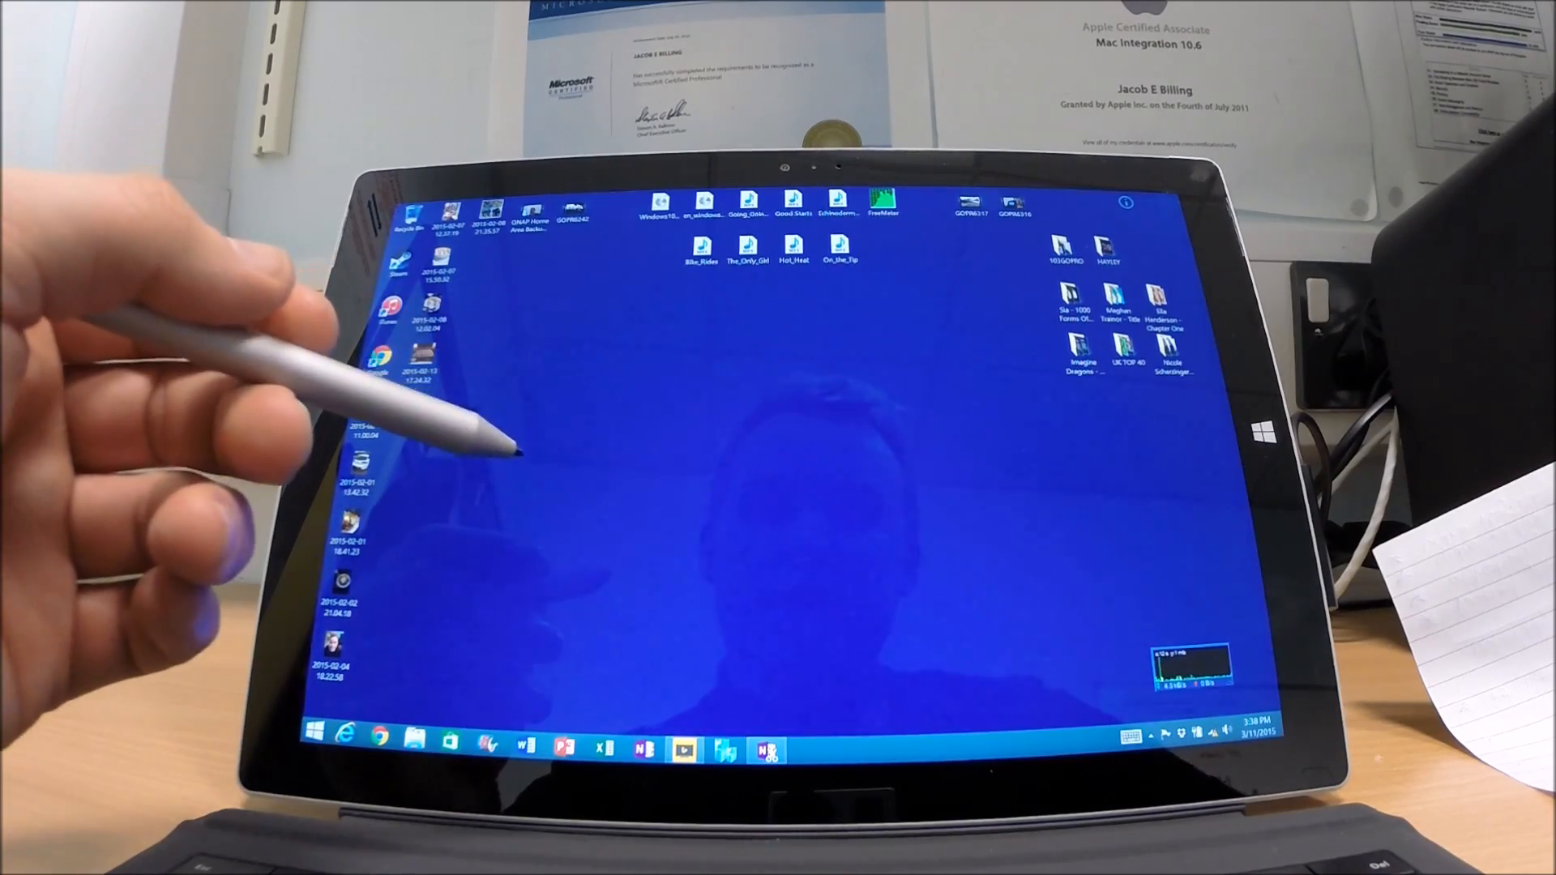